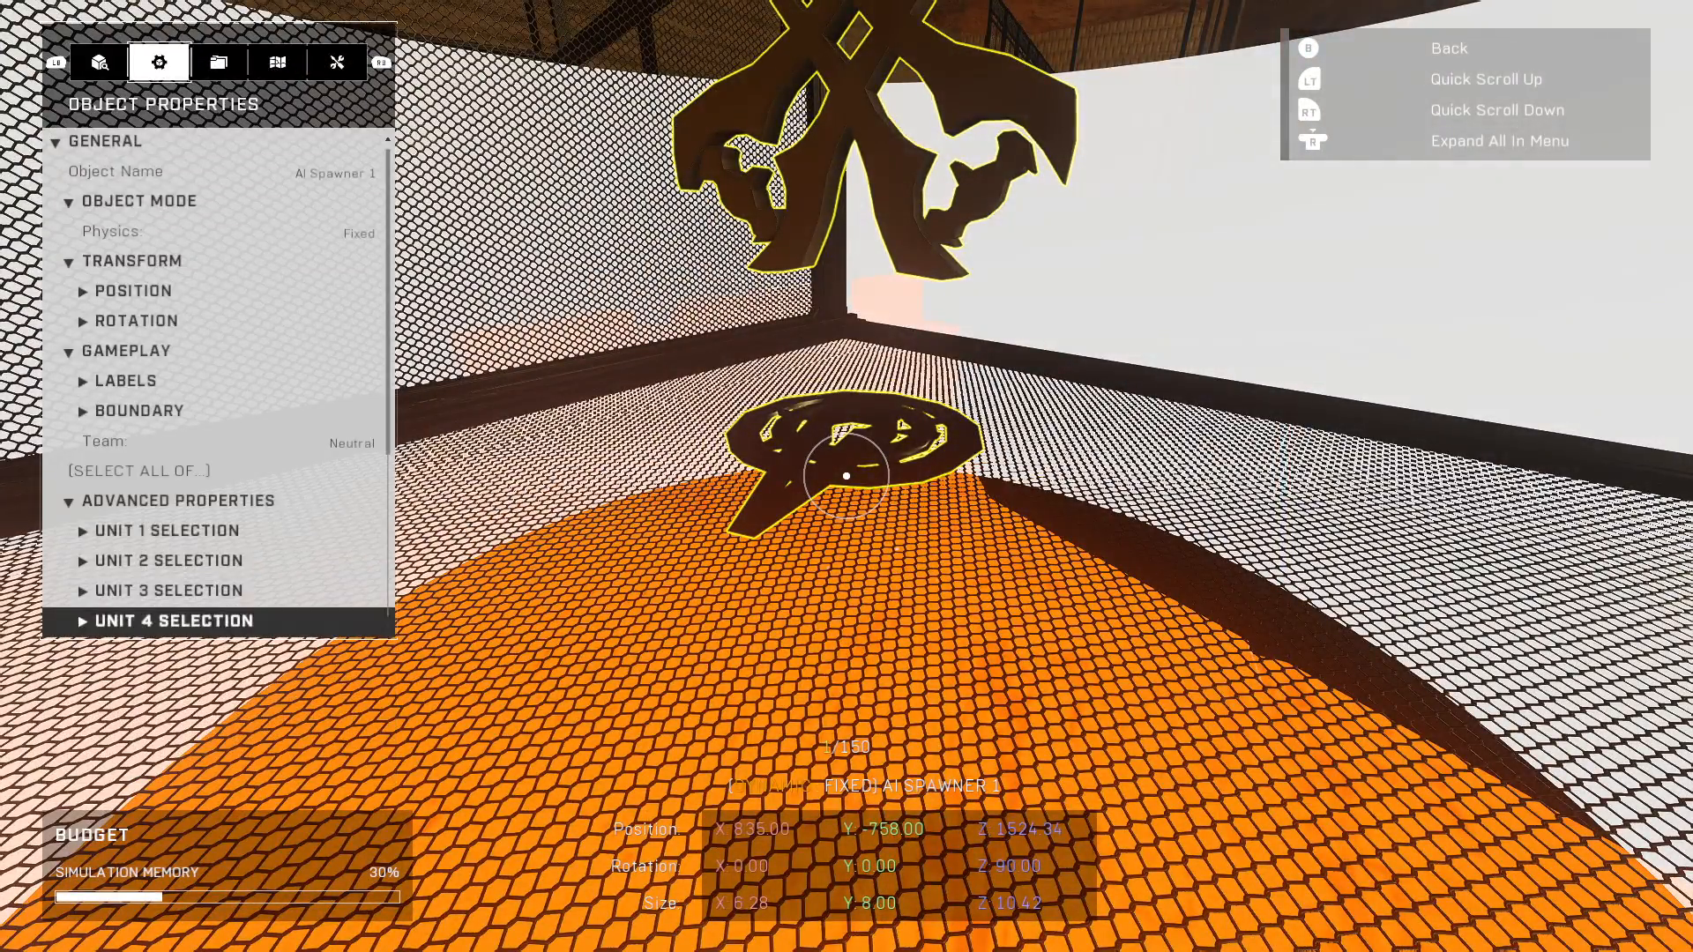
- Scroll past the AI spawner's settings, leaving no object's properties displayed
scroll("down", 3)
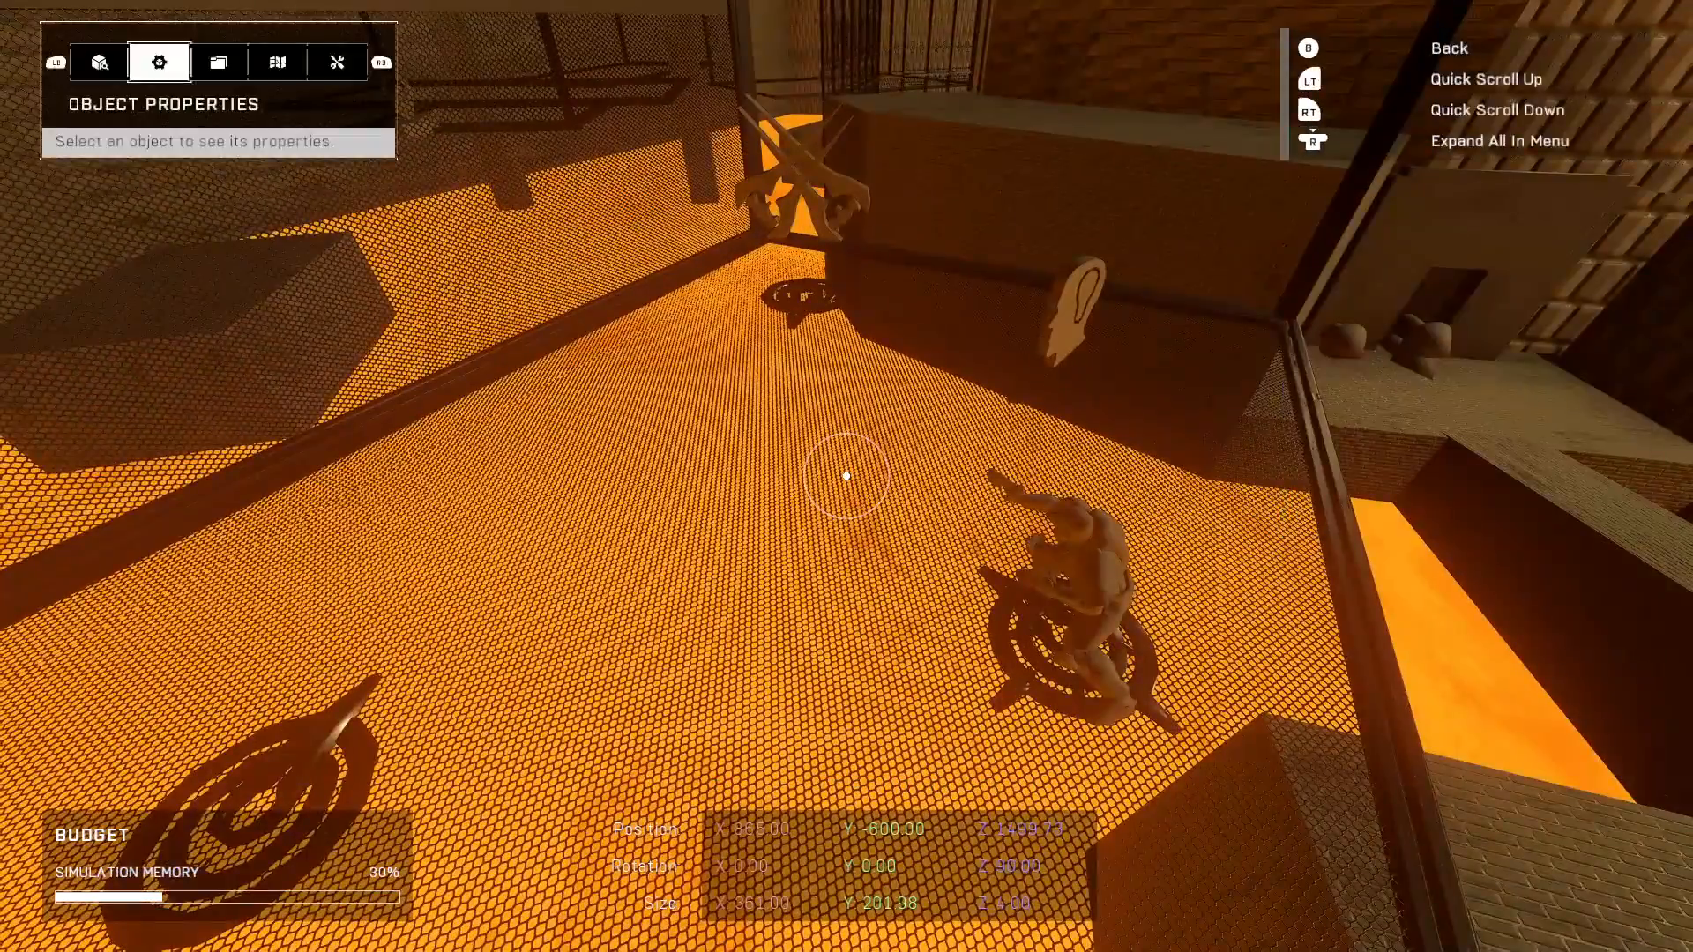
- Select the scriptable UNSC console switch and scroll through its Object Properties
left_click(99, 61)
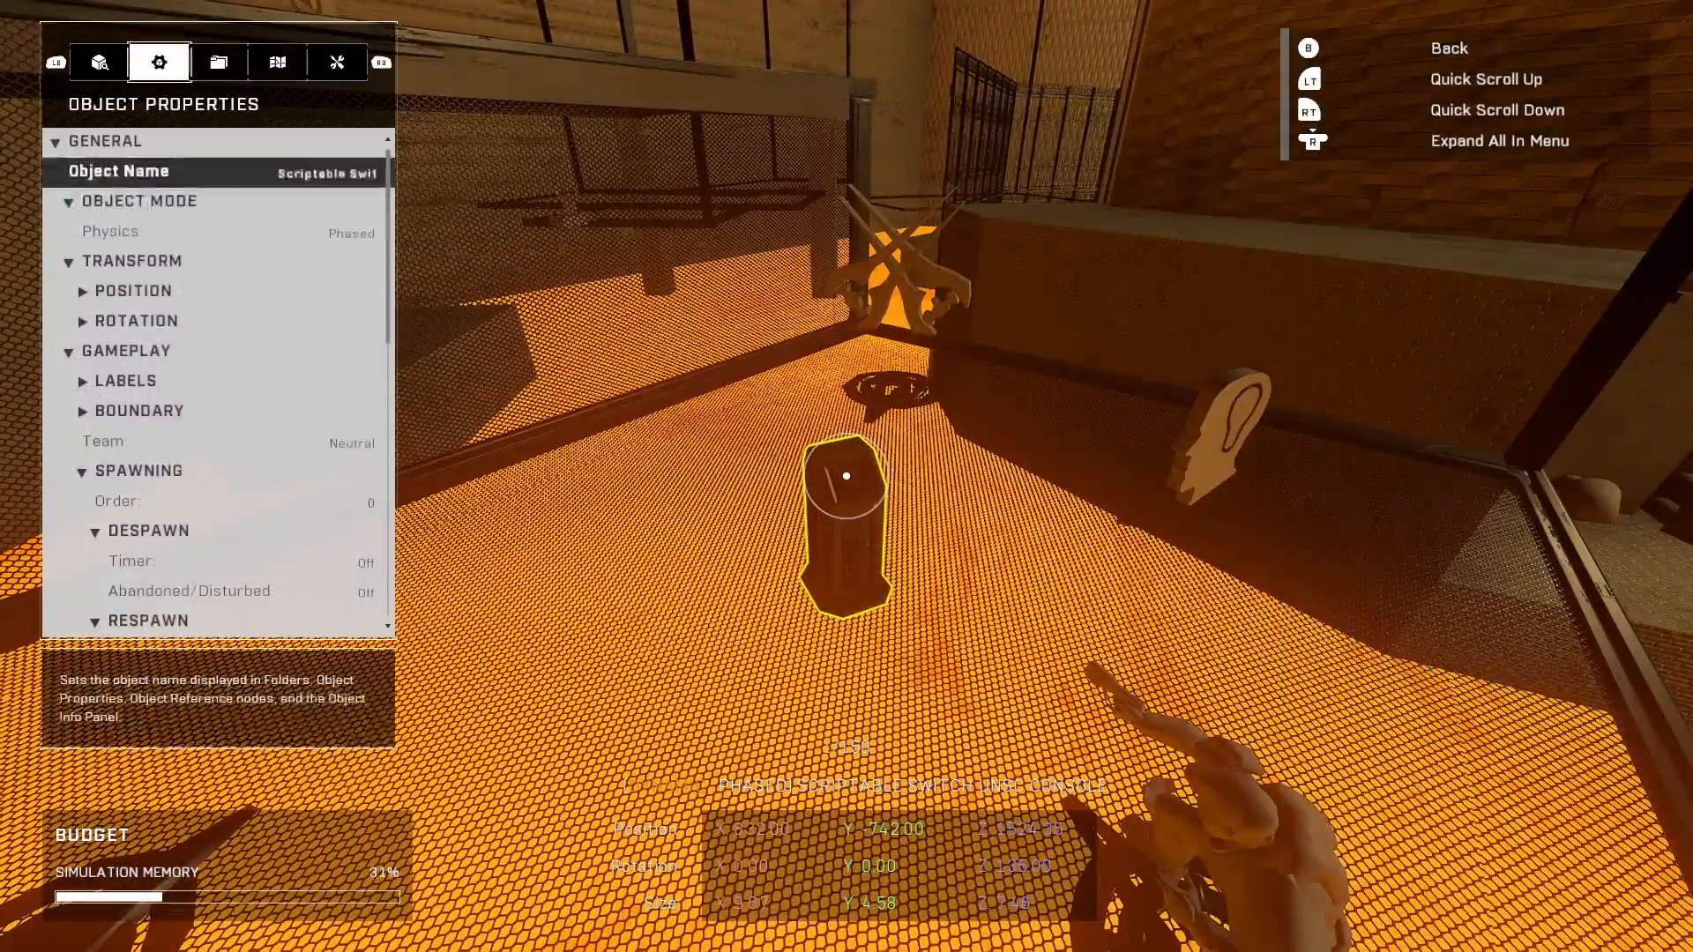
scroll("down", 3)
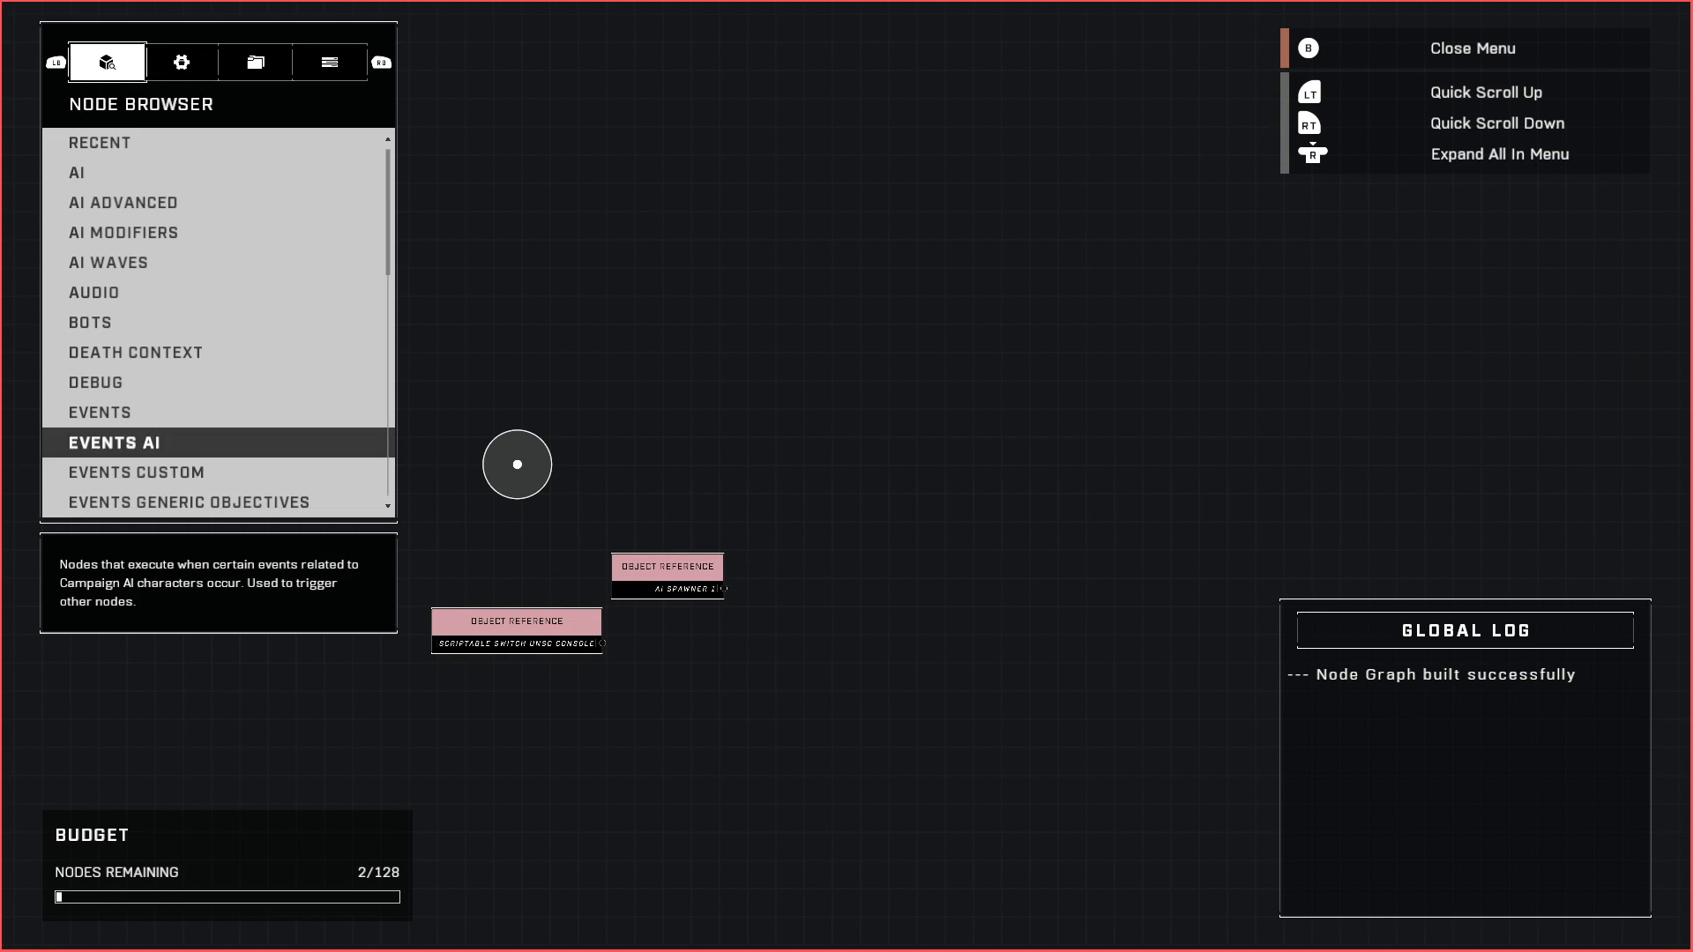
- Add an On Object Interacted node linked to the console switch's Object Reference
left_click(114, 442)
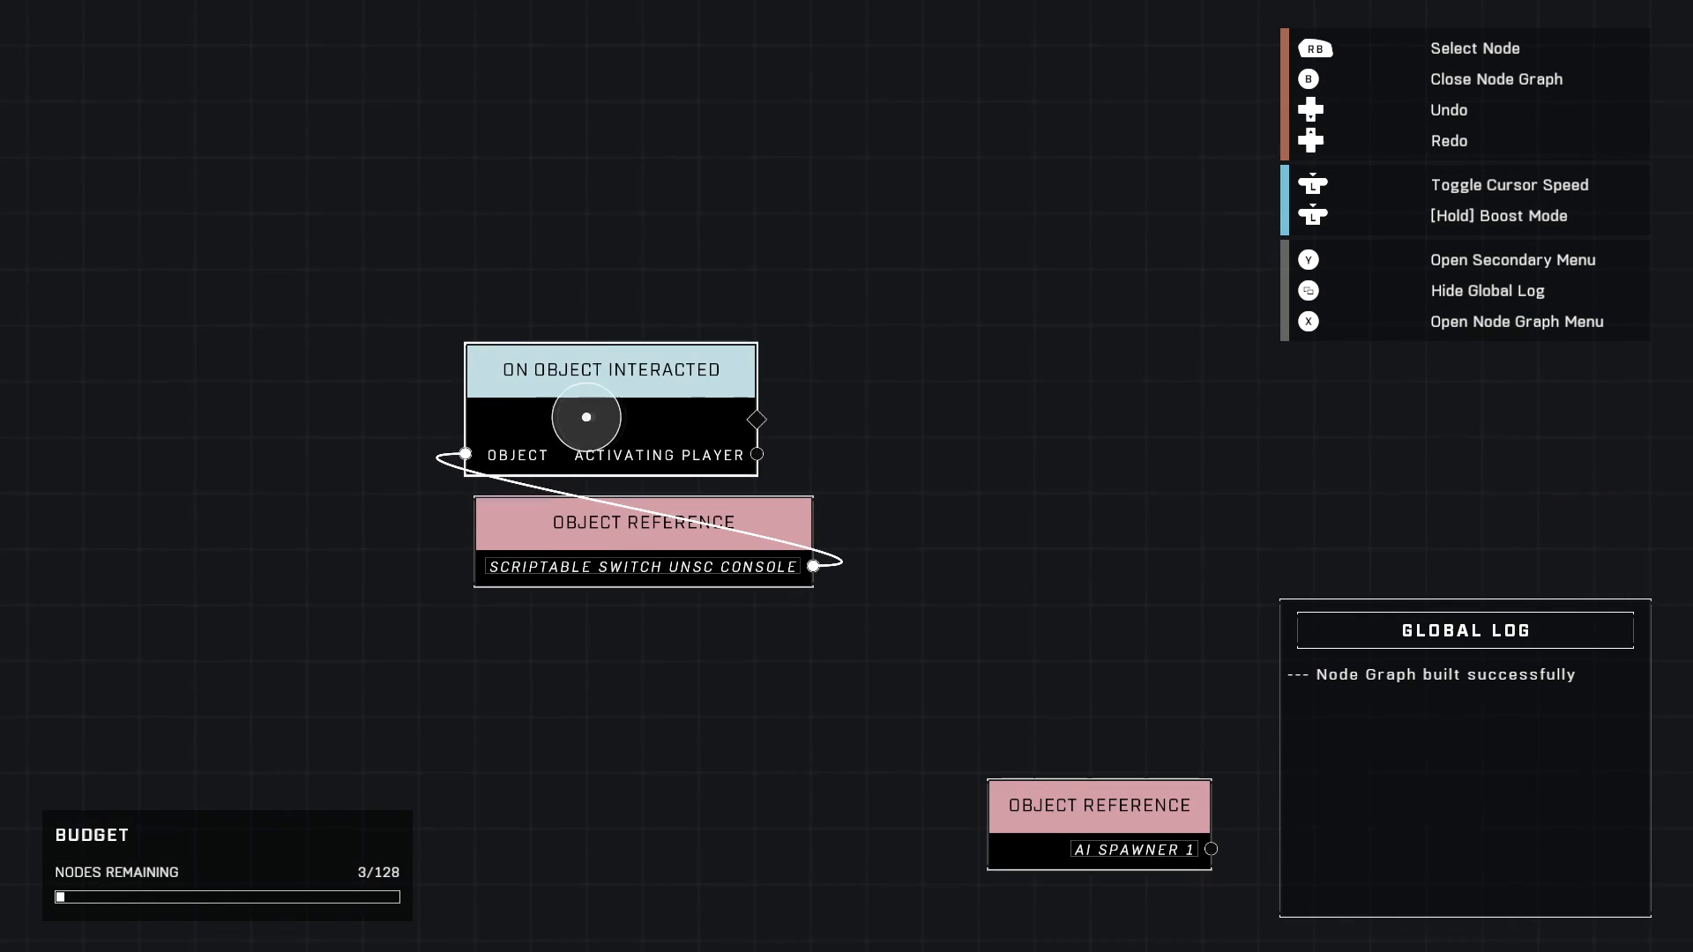
key("x")
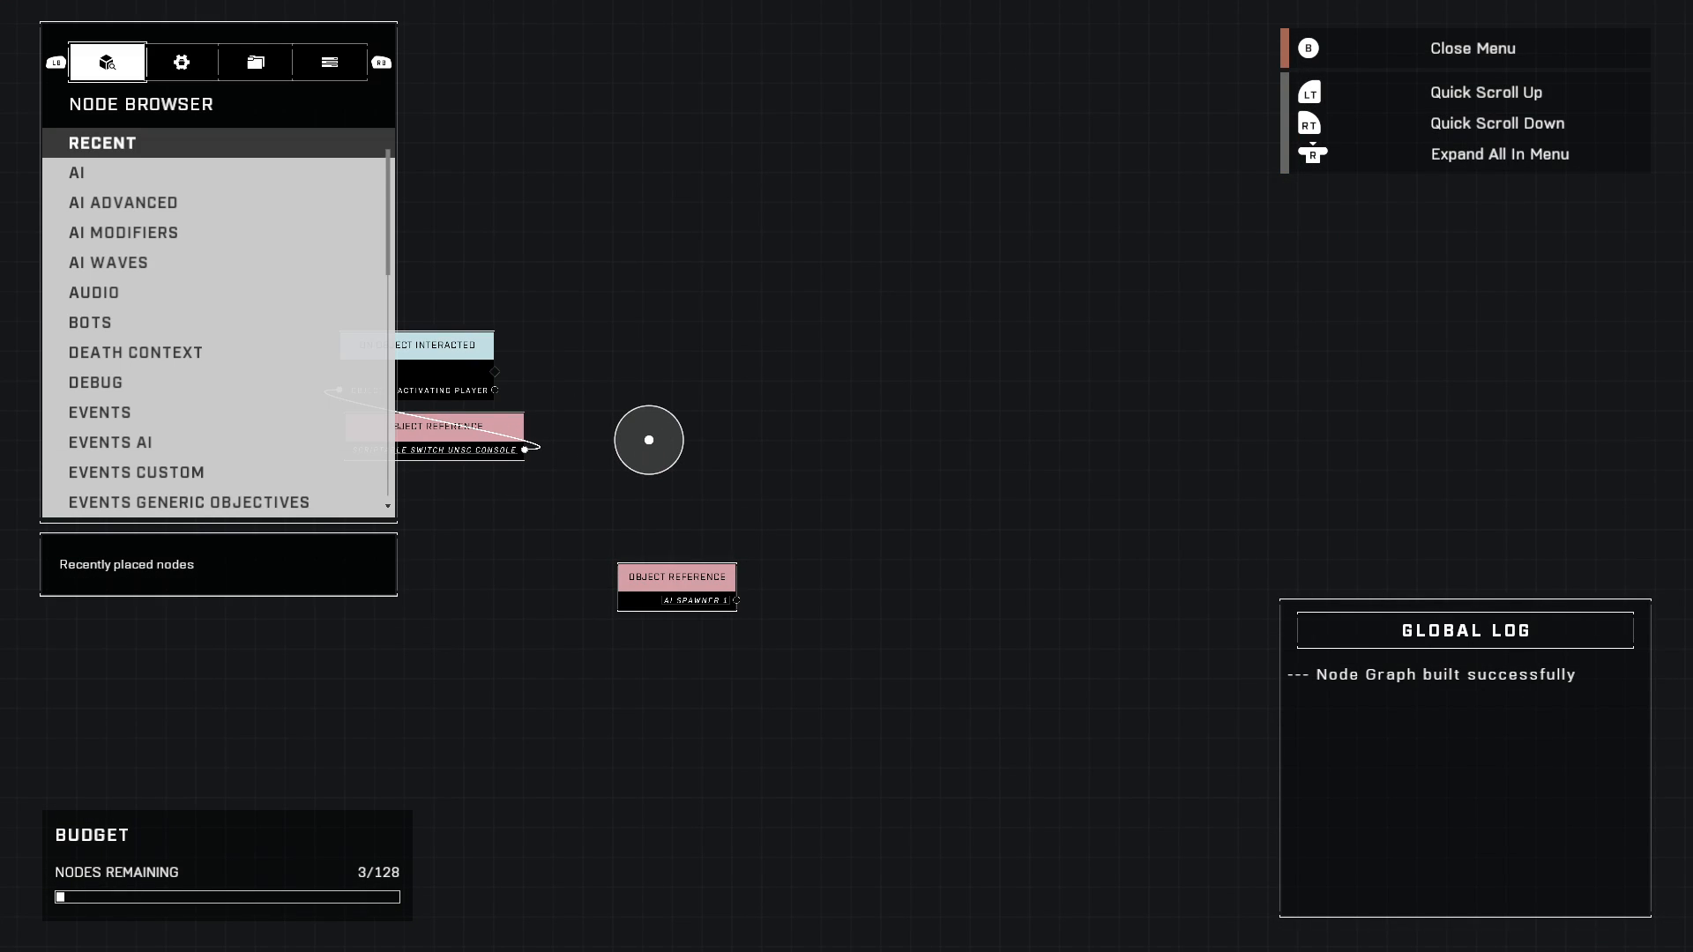